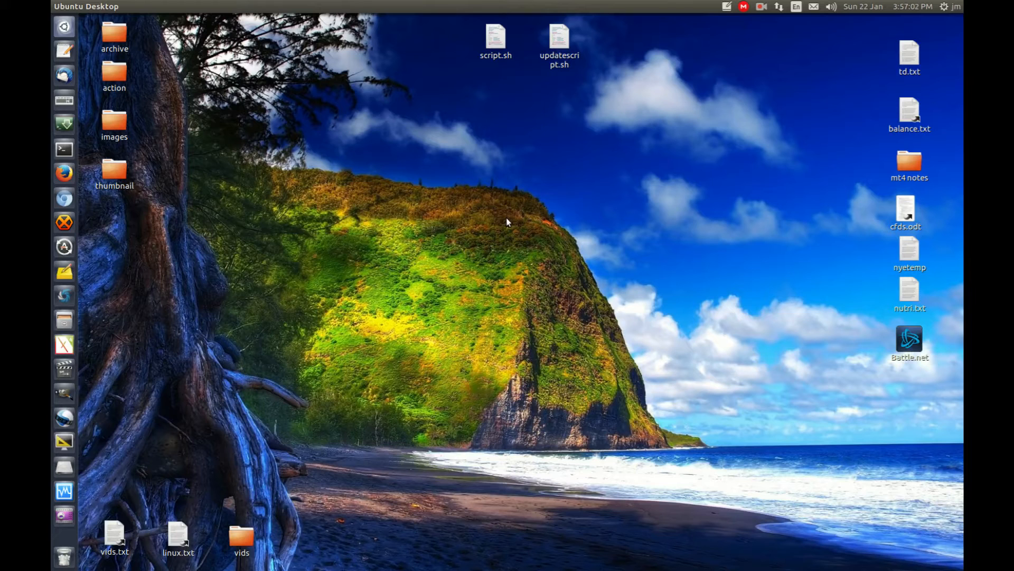
mouse_move(516, 236)
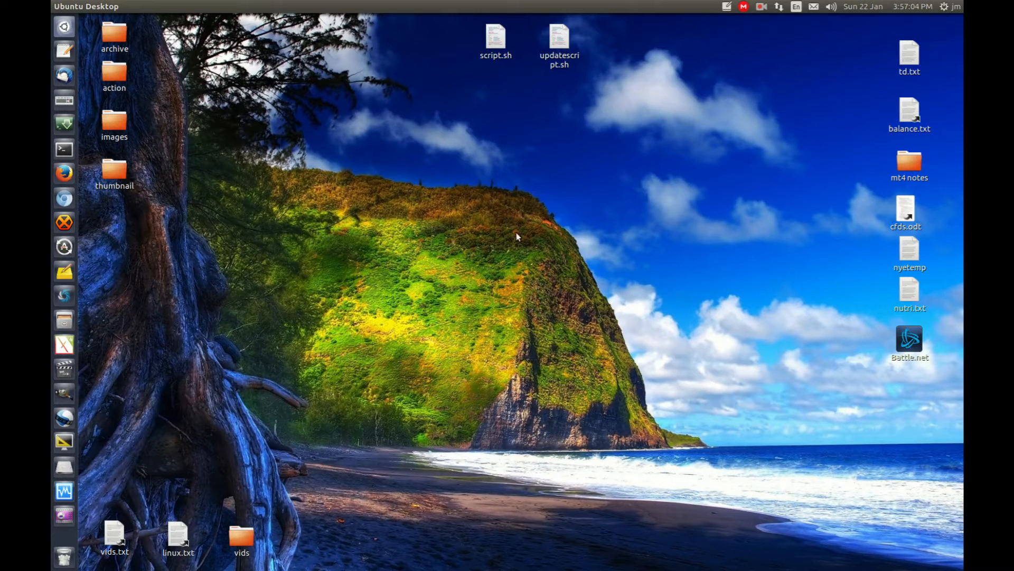
mouse_move(526, 233)
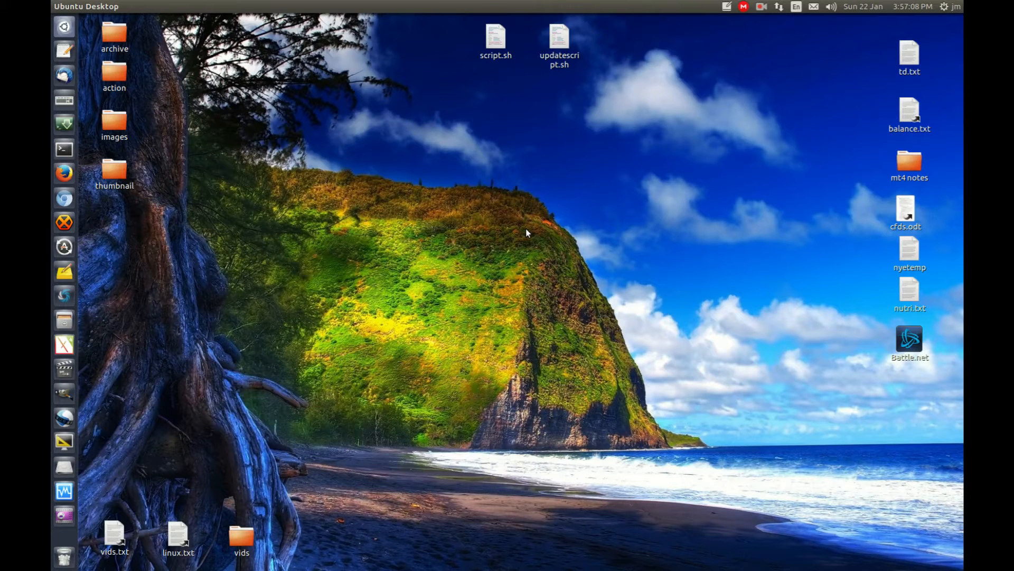
Step: Bring up the drop-down terminal and clear its screen
left_click(64, 149)
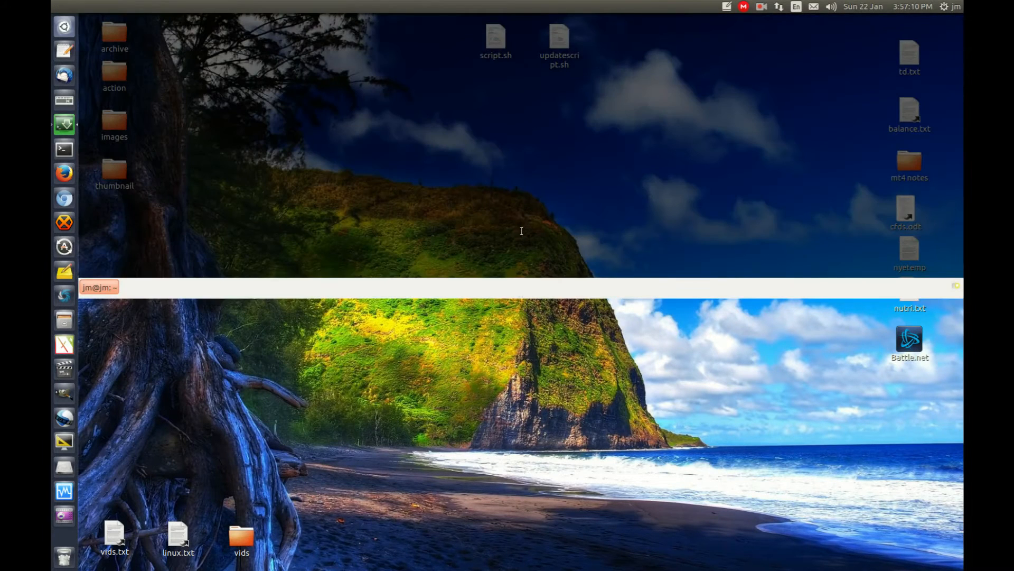
mouse_move(474, 213)
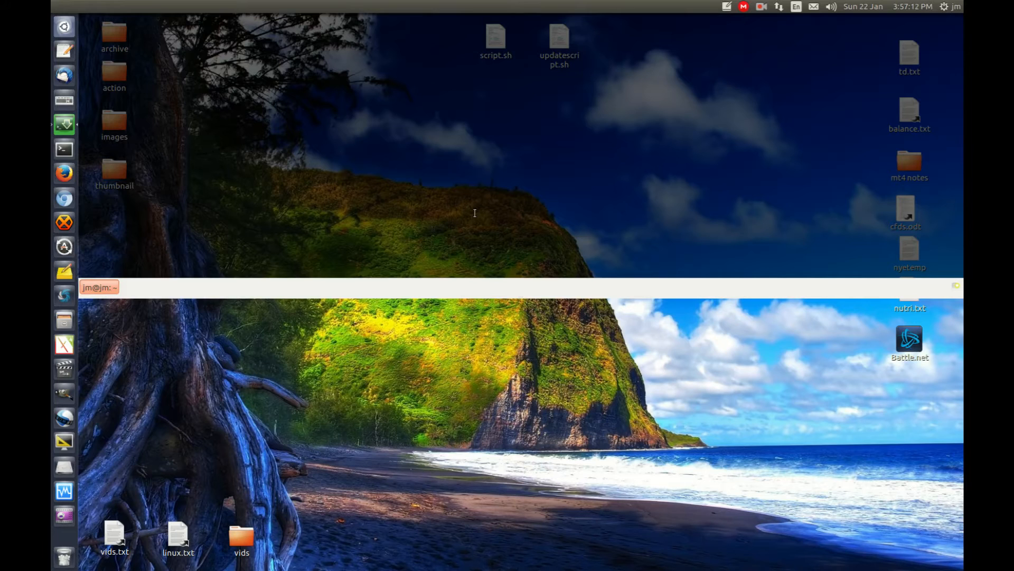
mouse_move(439, 140)
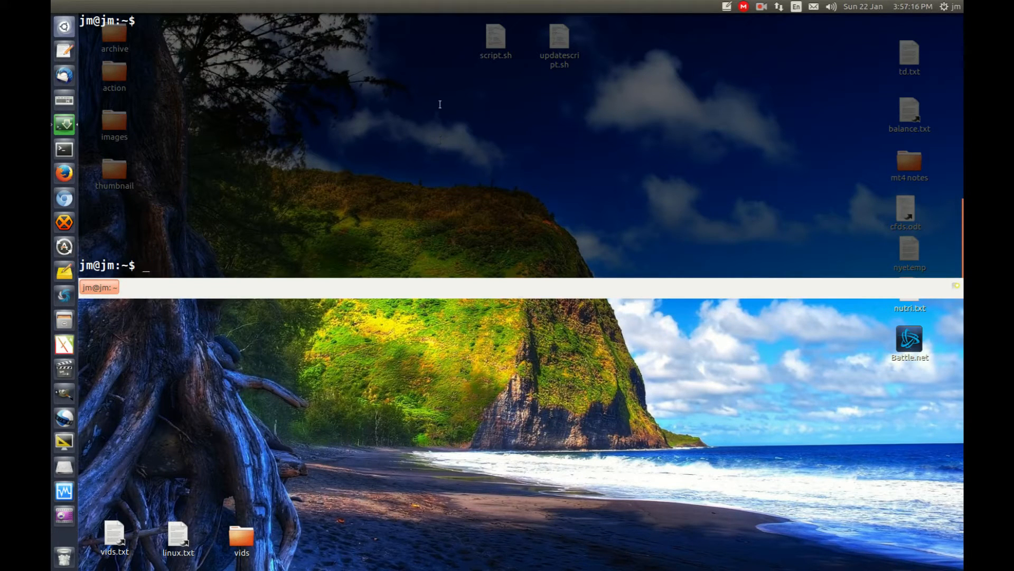
type("clear")
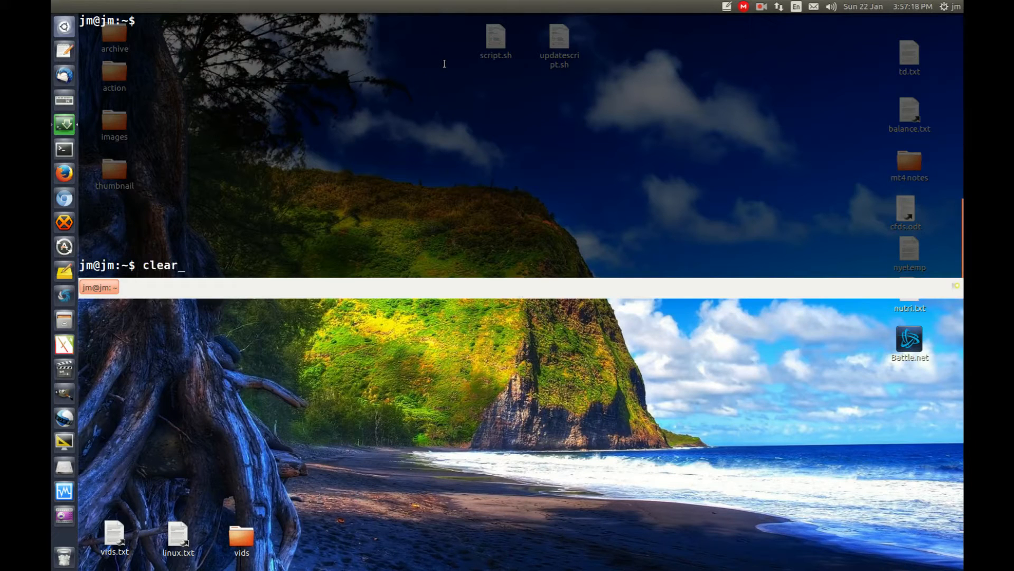
key("Return")
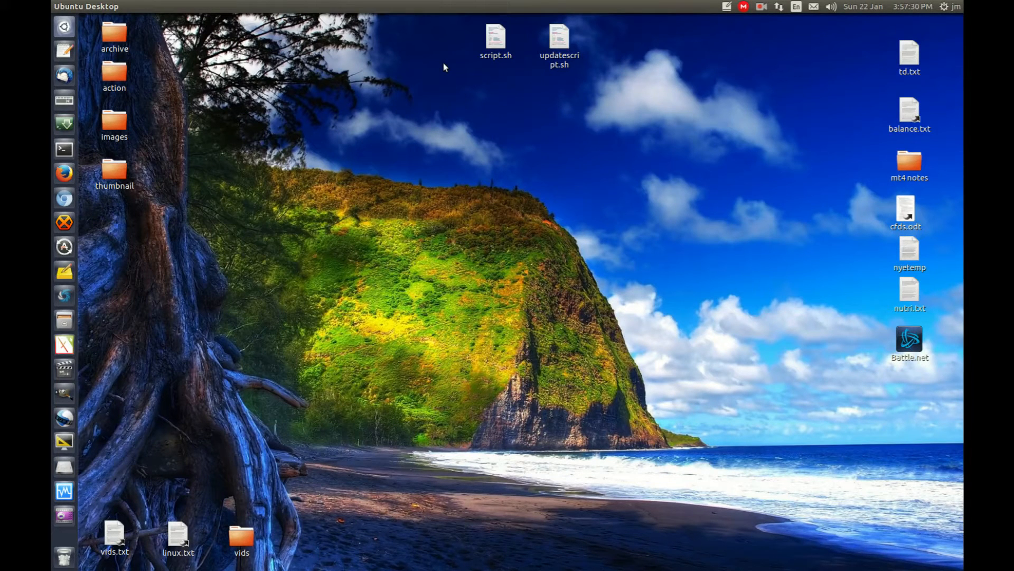
mouse_move(64, 123)
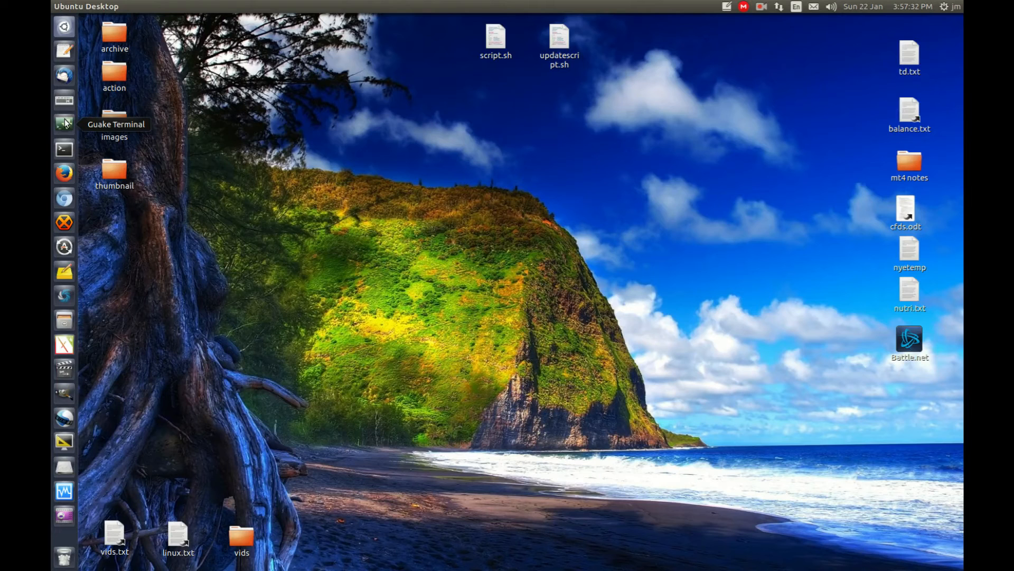
mouse_move(64, 149)
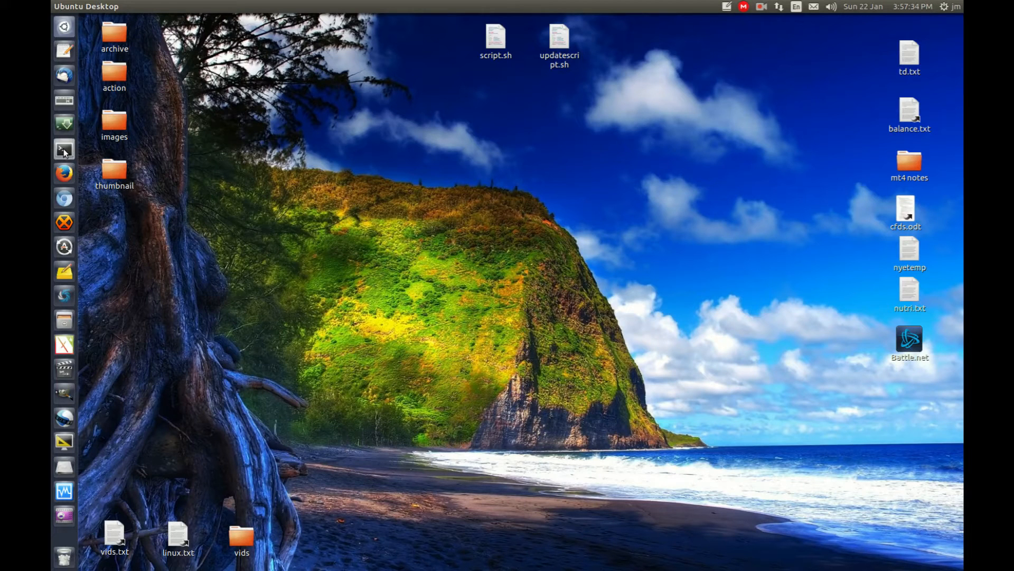
Step: Install guake from a regular terminal with sudo apt install, confirming the password, then close it
left_click(63, 149)
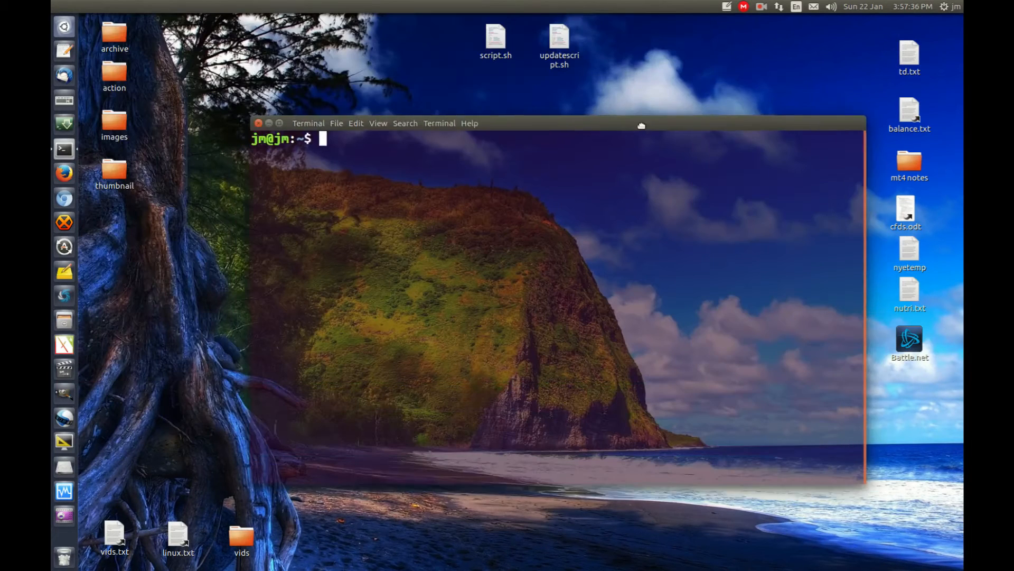
type("sudo")
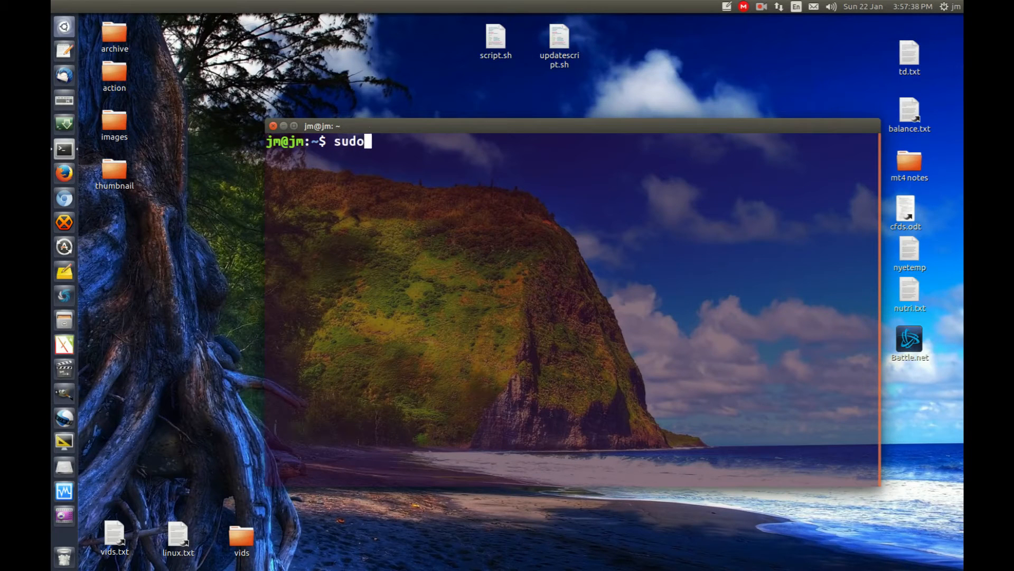
type("apt install ins")
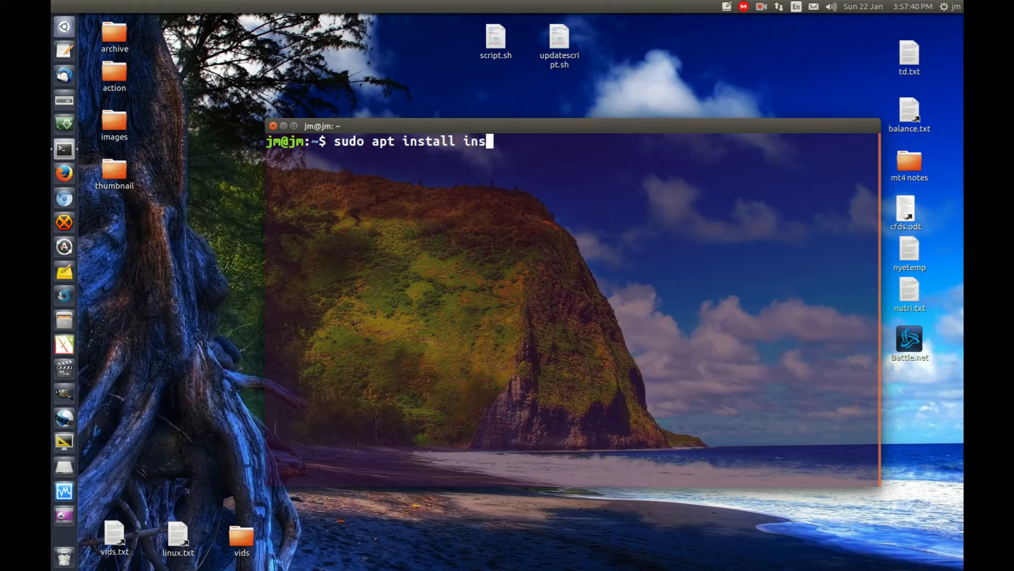
key("Return")
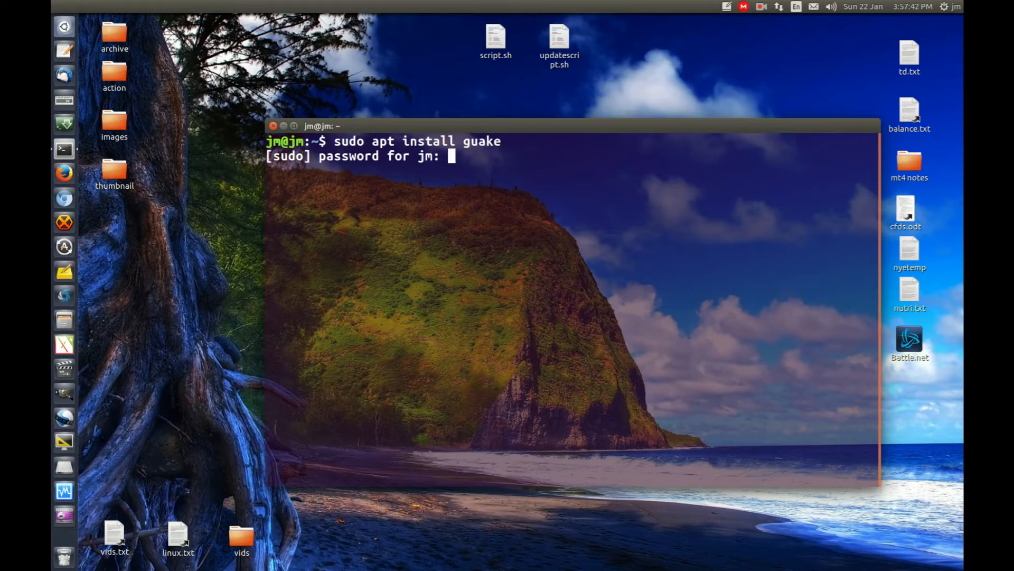
key("Return")
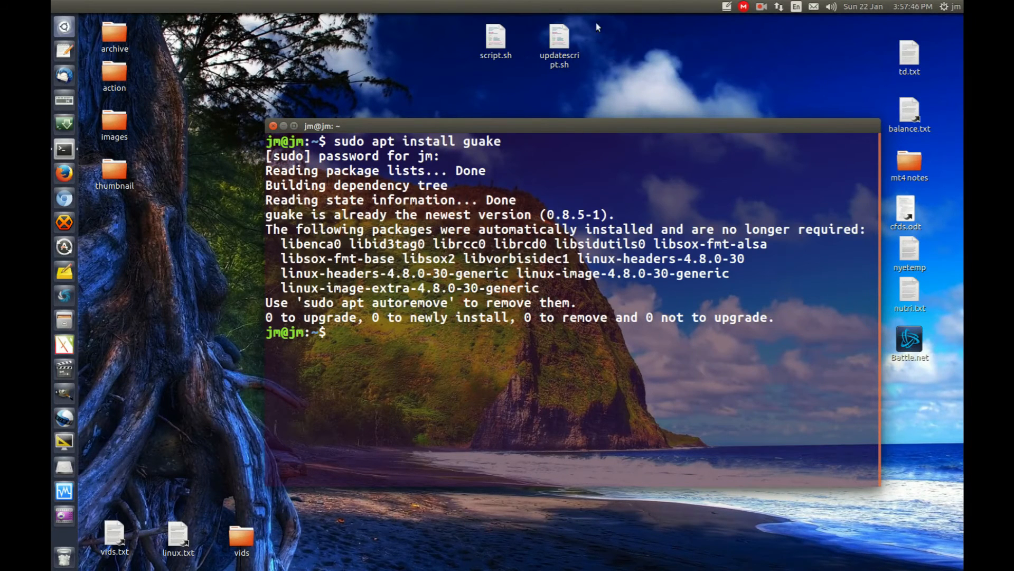
left_click(273, 126)
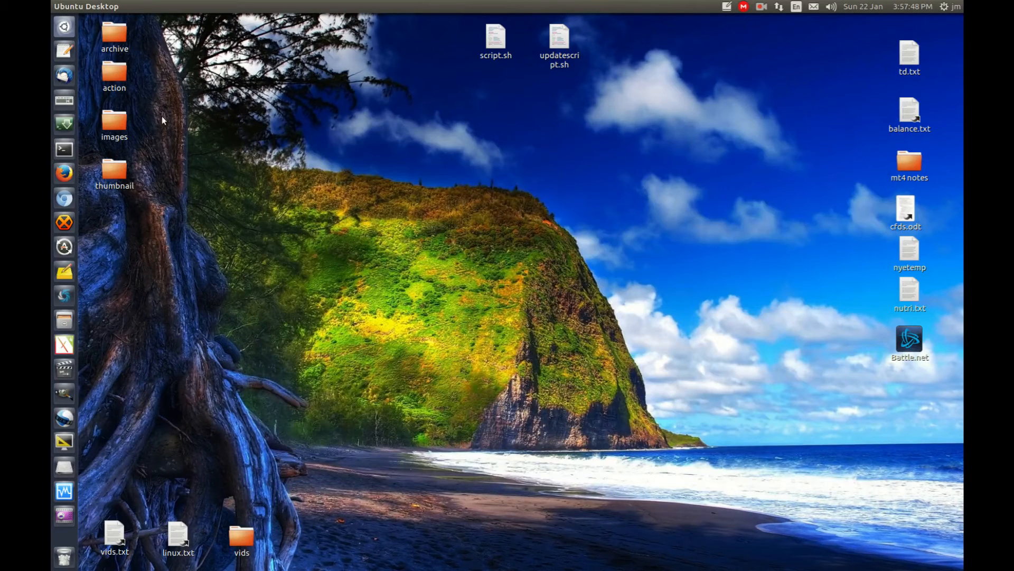
mouse_move(640, 216)
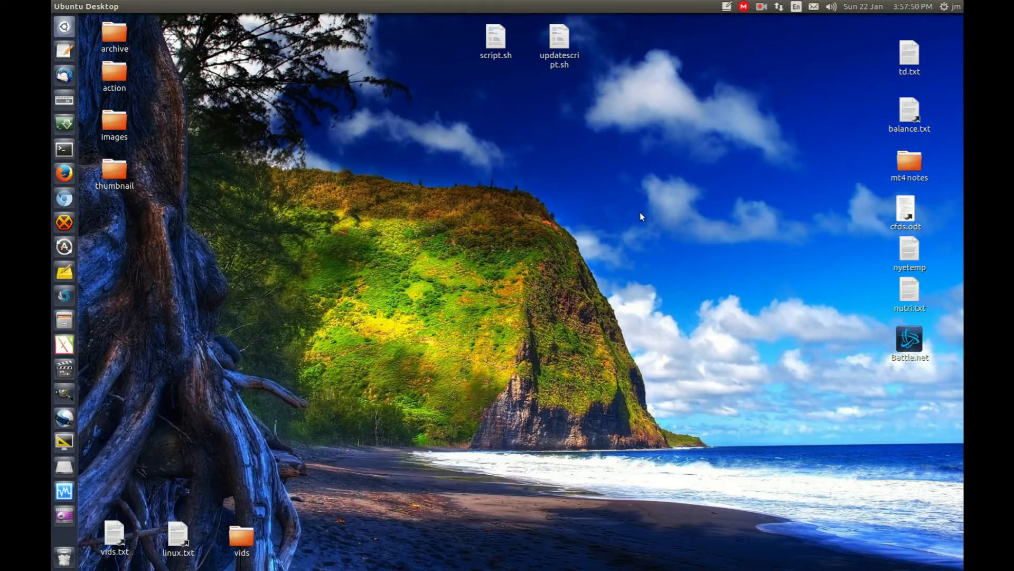
mouse_move(63, 25)
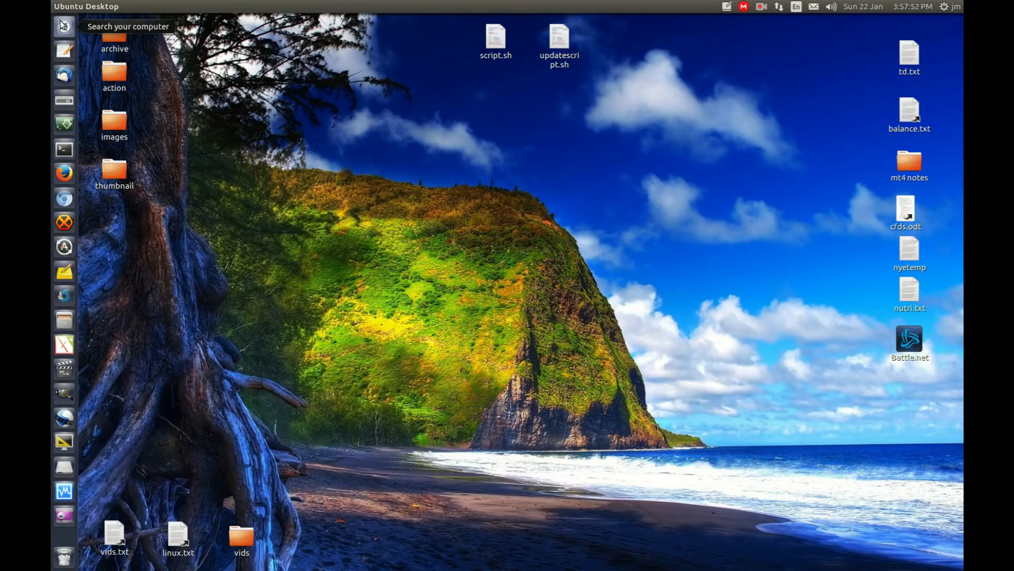
Step: Find Startup Applications in the Dash by searching 'star' and launch it
type("sta")
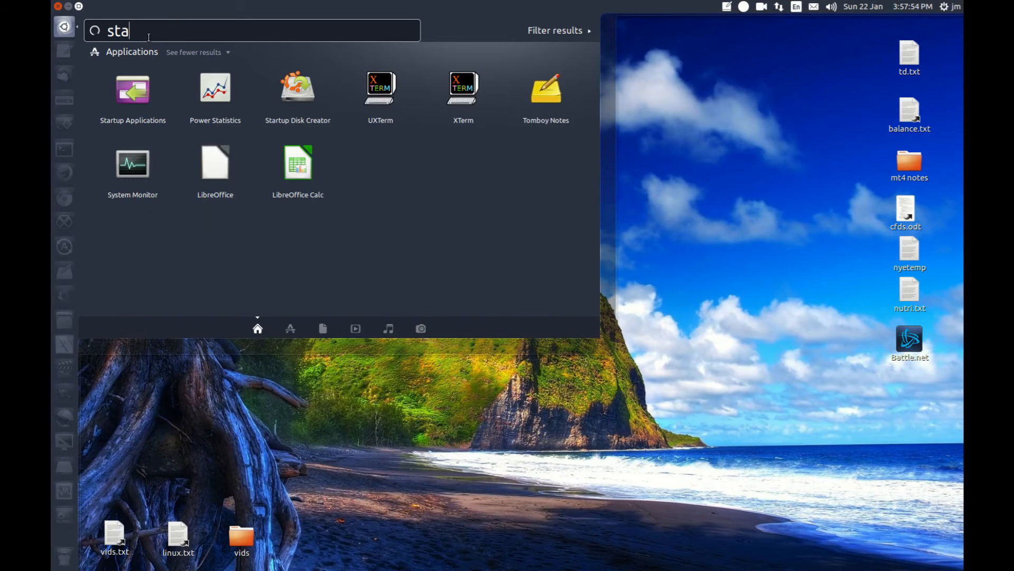
type("r")
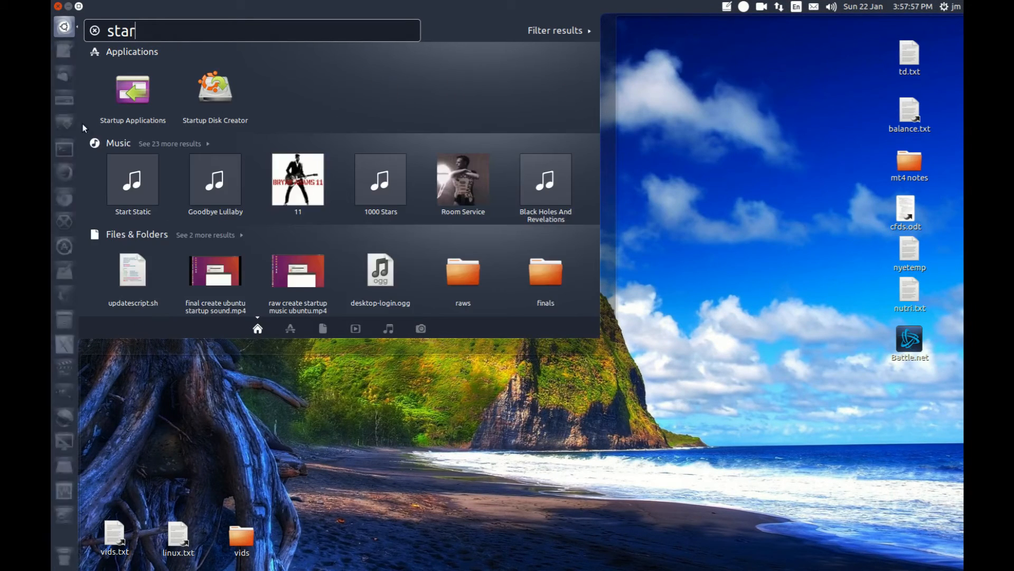
left_click(132, 89)
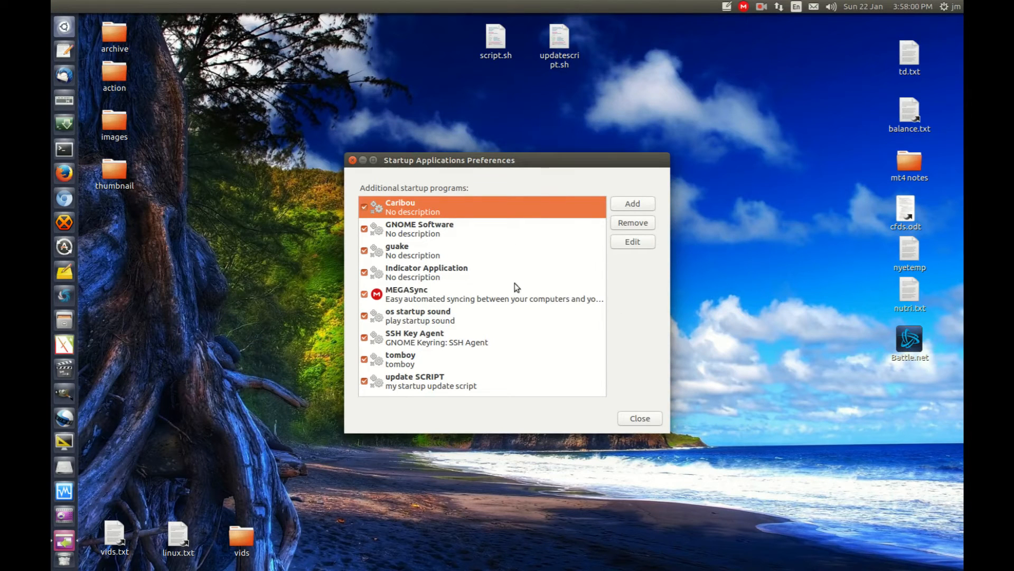
mouse_move(602, 238)
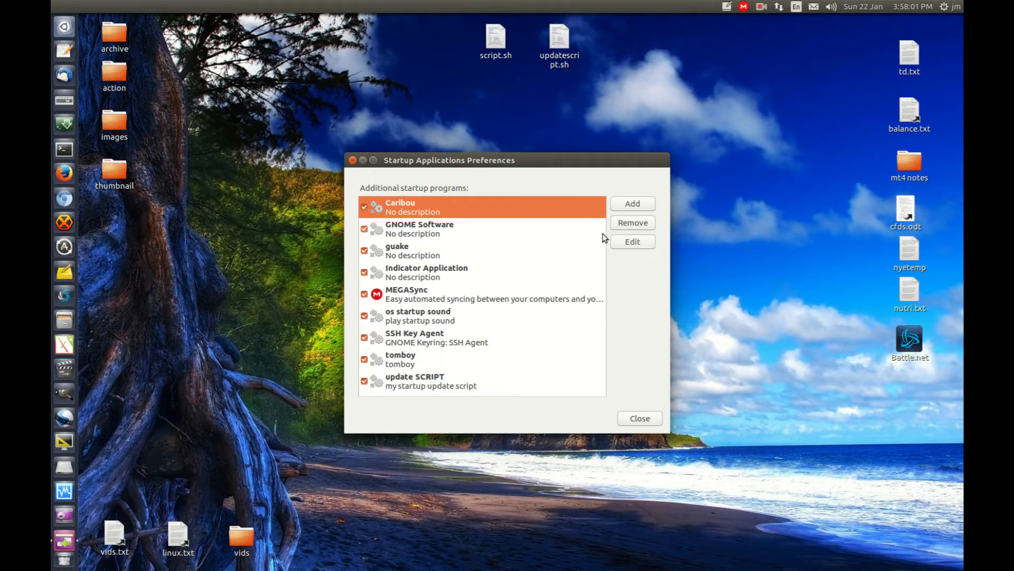
Step: Add a new startup entry named guake, command guake, with comment 'this opens up guake when i...'
left_click(632, 203)
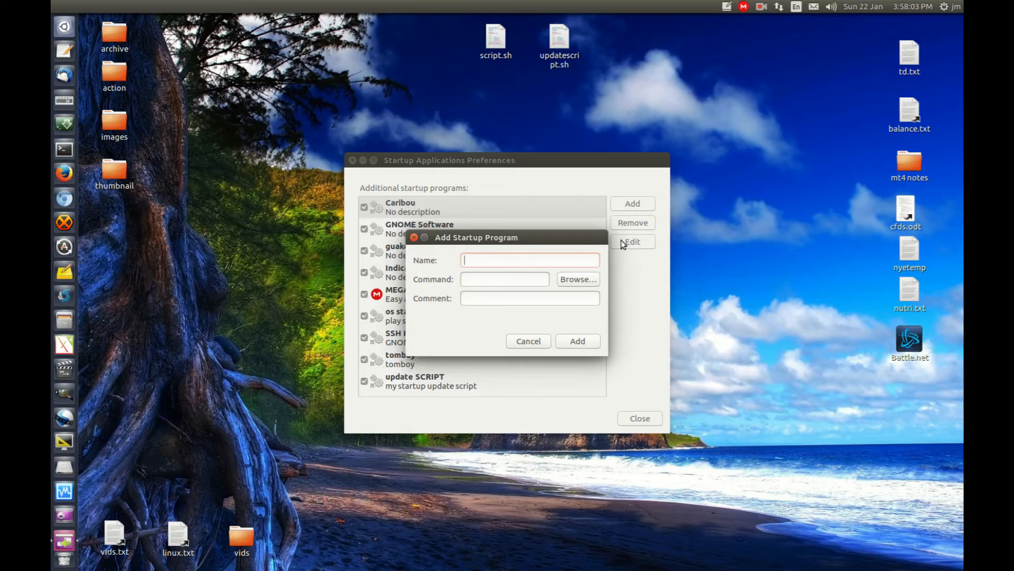
type("guake")
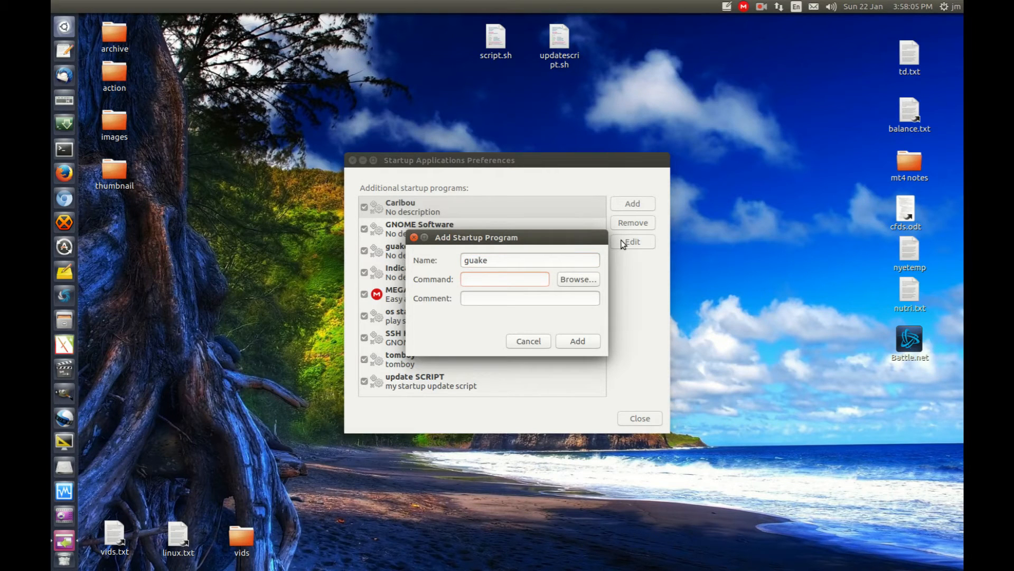
type("guake")
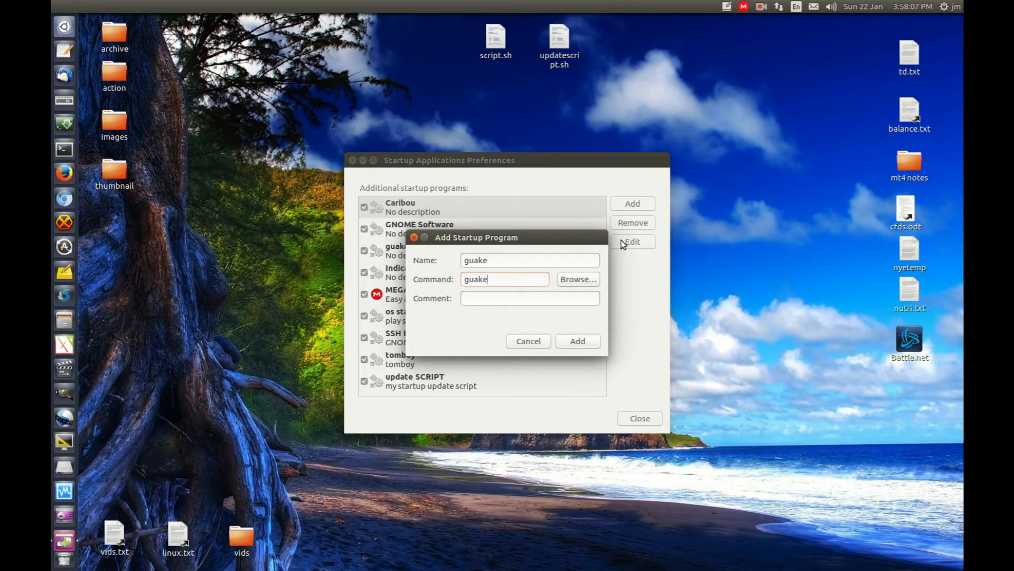
left_click(529, 298)
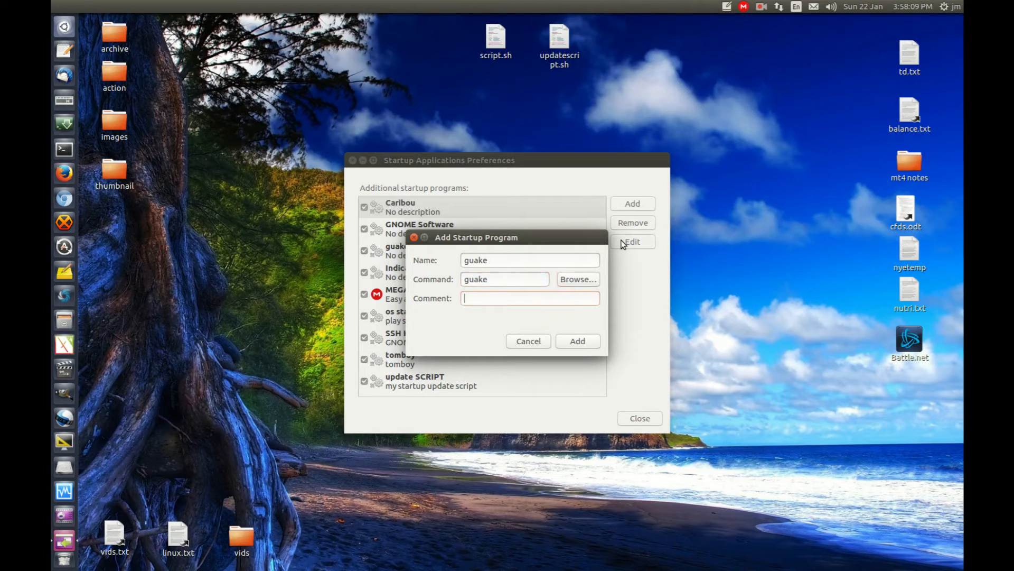
type("this open")
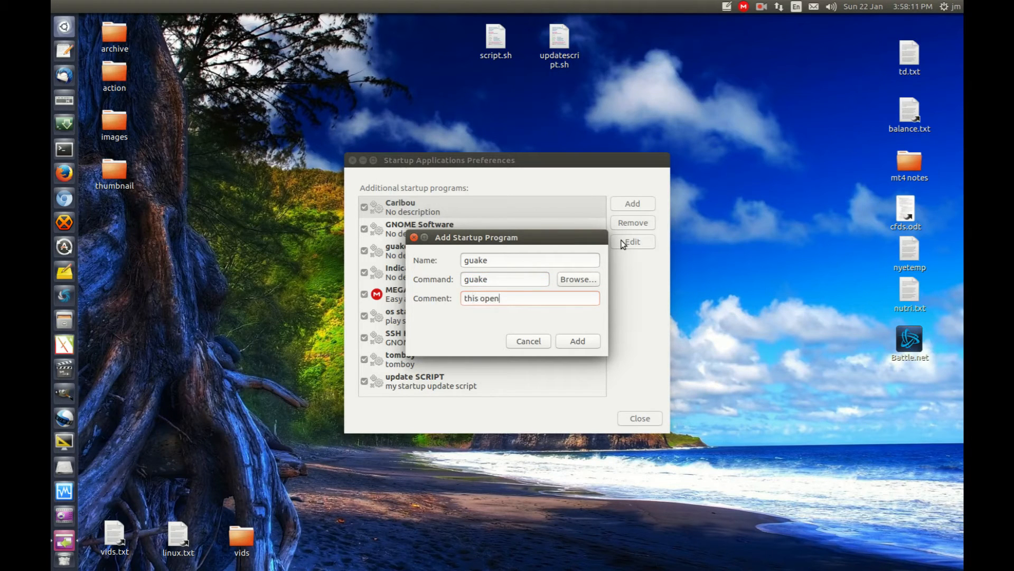
type("s up")
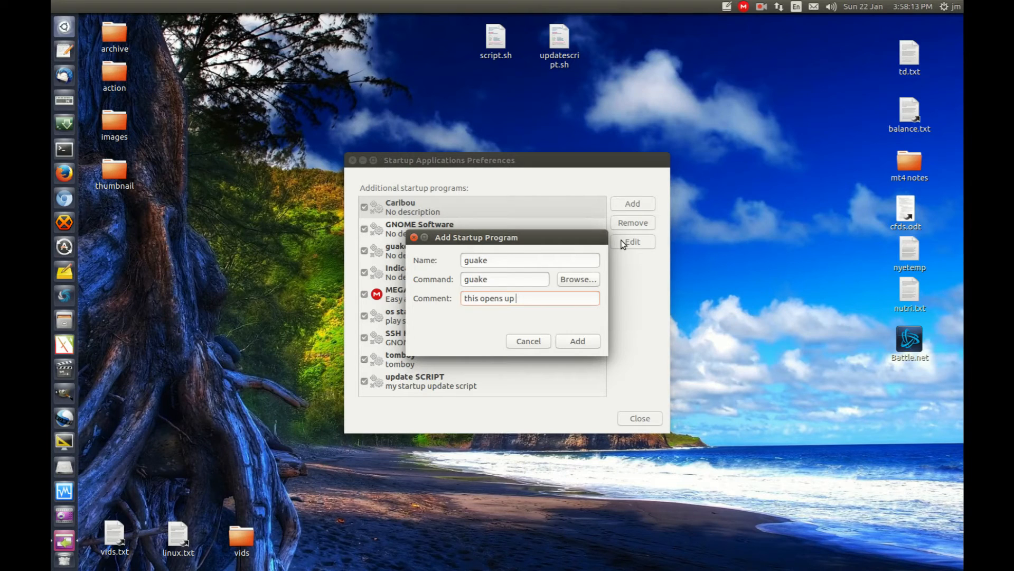
type("guake when i turn my pc o")
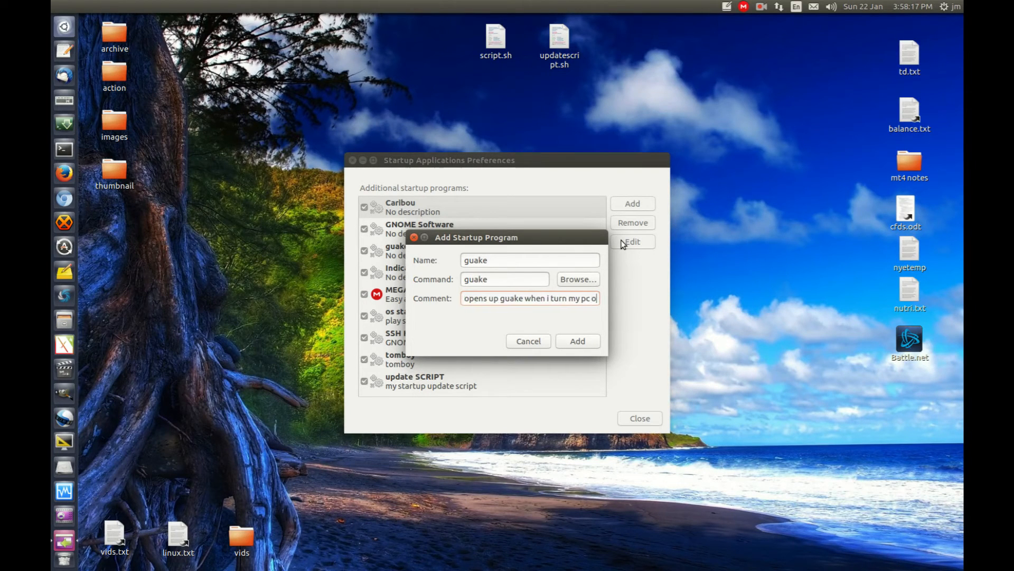
Step: Save the guake entry, review the startup list, and close the preferences window
left_click(576, 341)
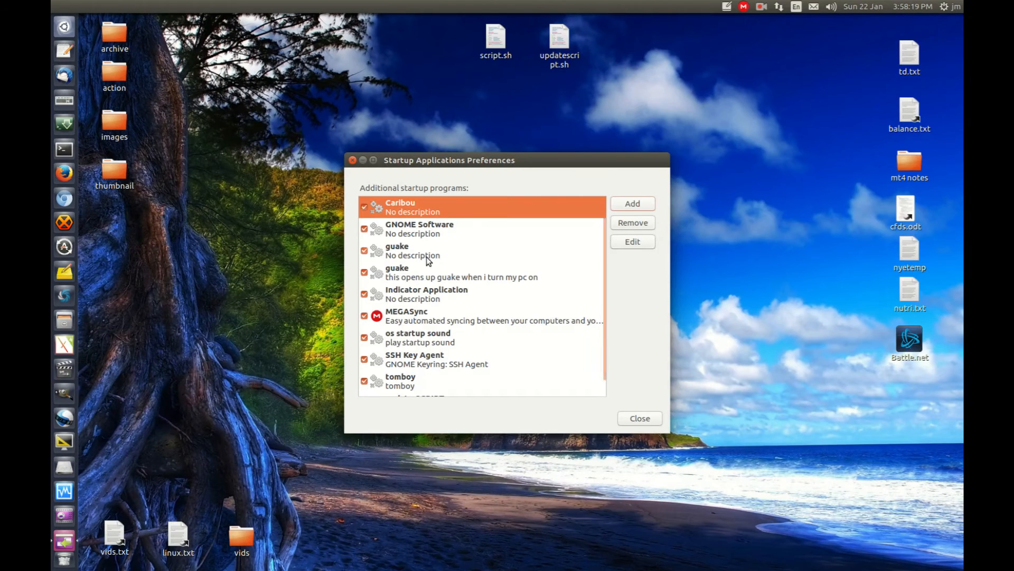
mouse_move(482, 311)
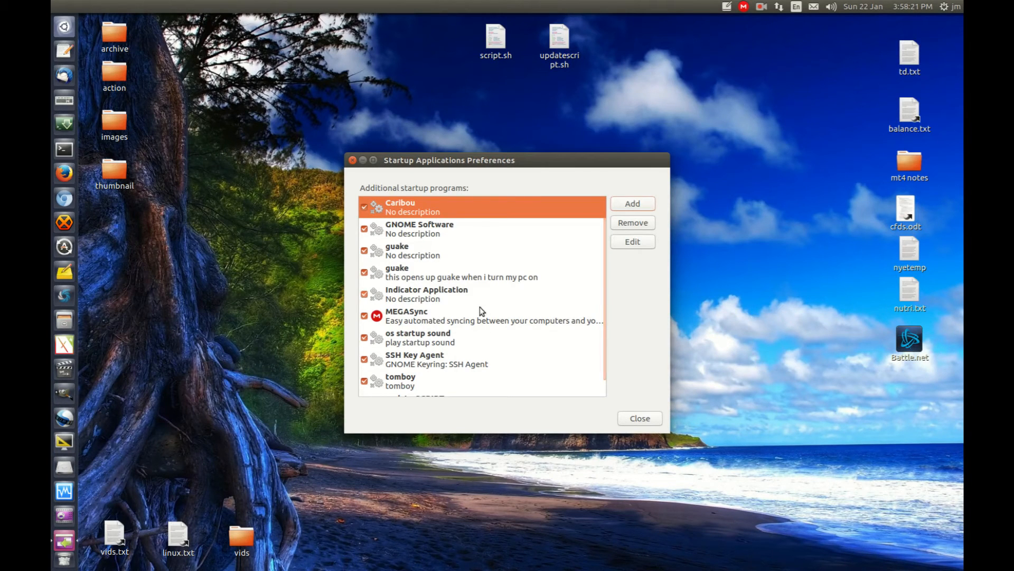
scroll("down", 3)
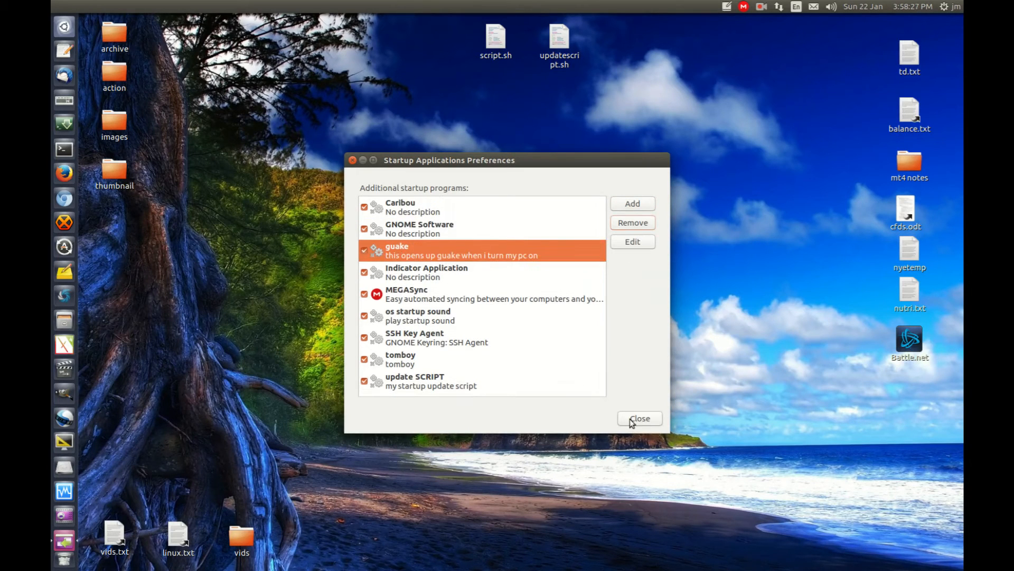
left_click(638, 419)
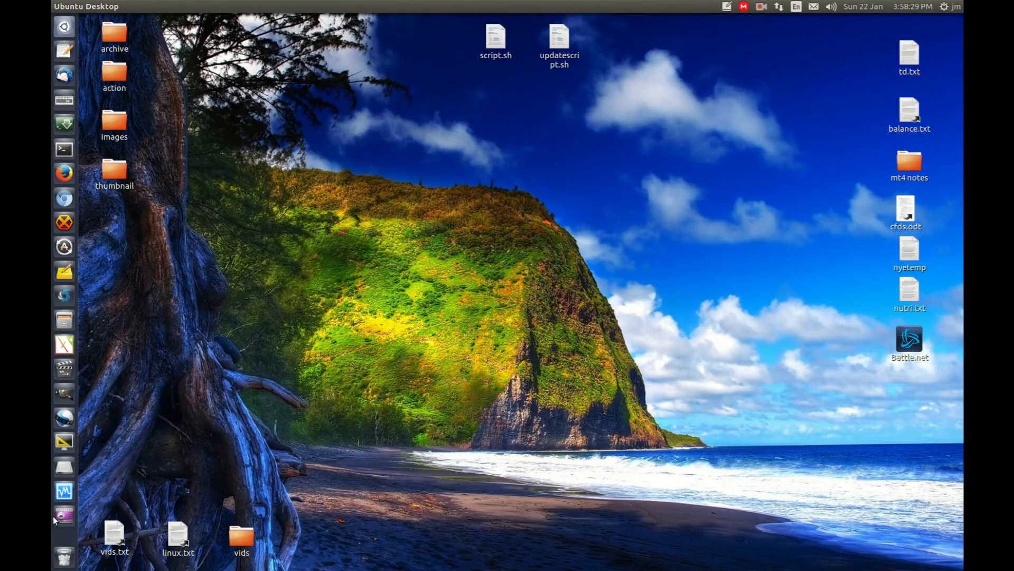
left_click(63, 149)
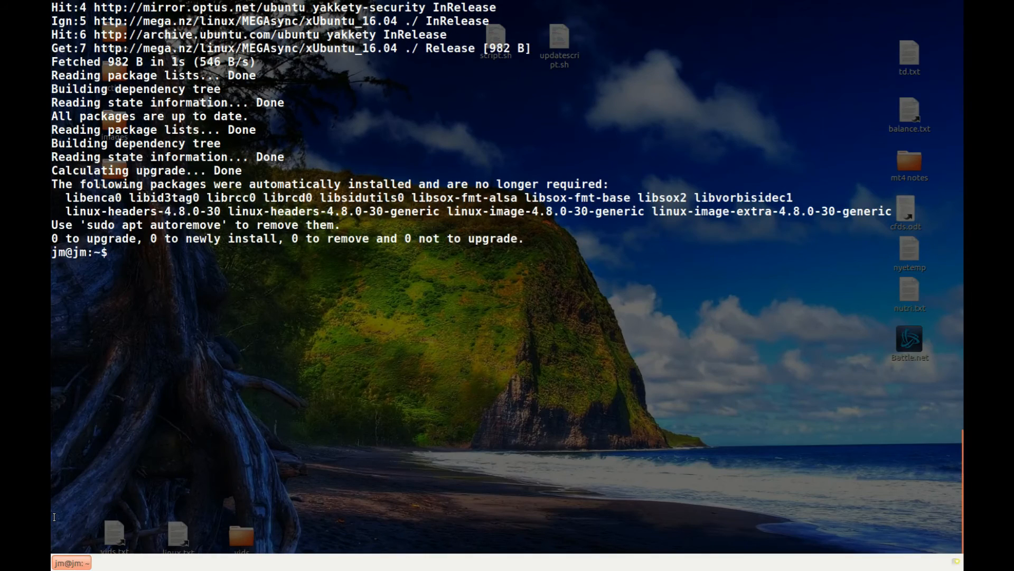
left_click(70, 561)
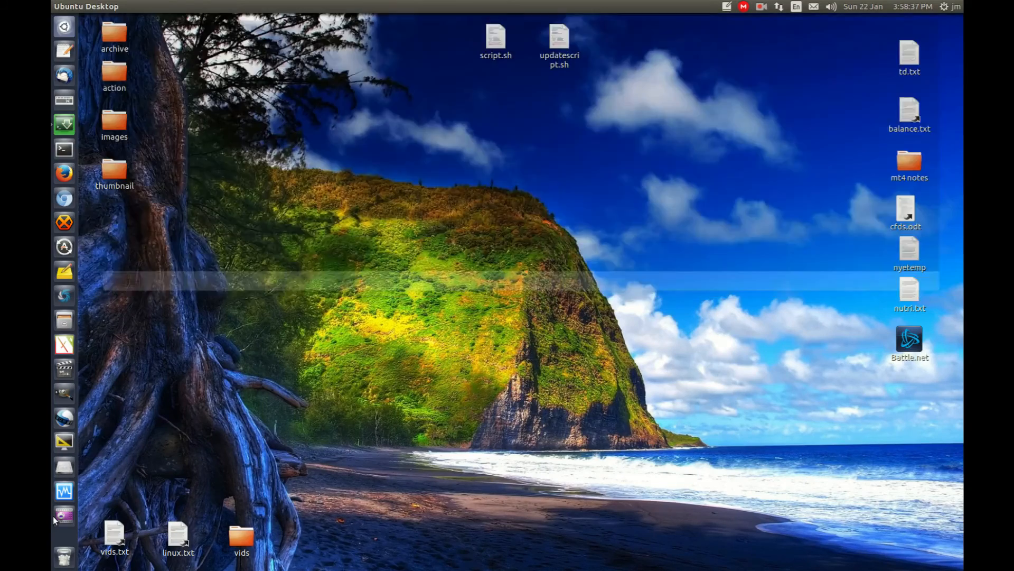